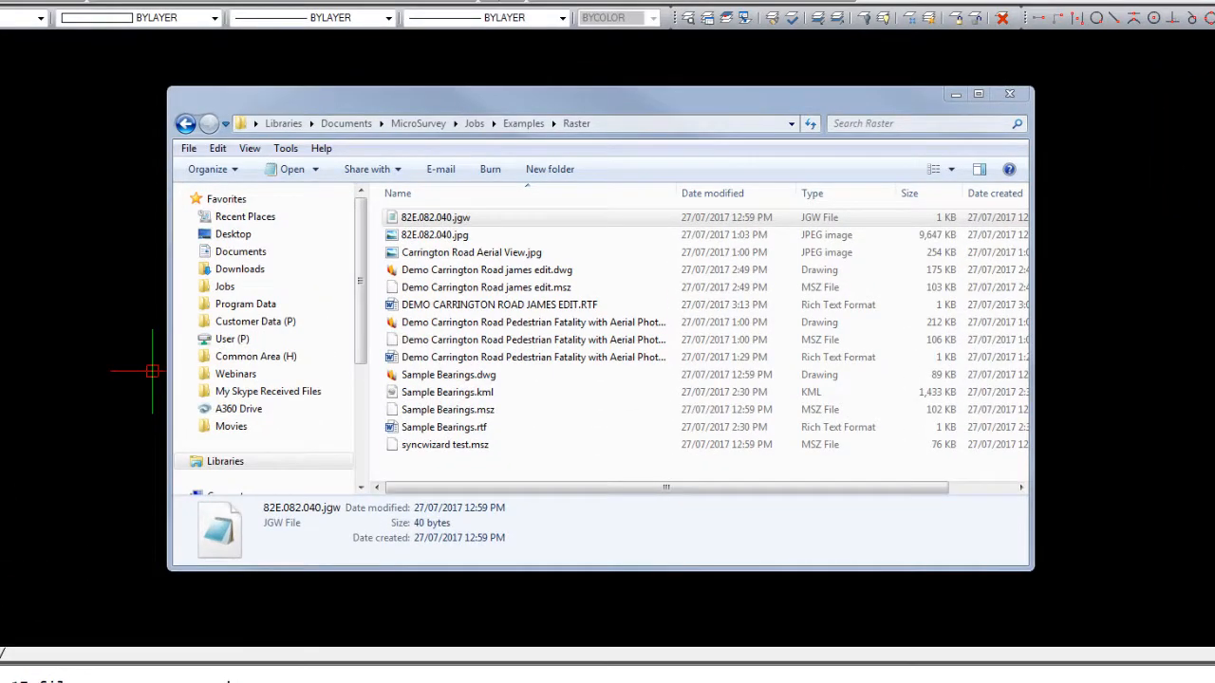
# Open the 82E.082.040.jgw world file in Notepad and highlight a zero rotation term.
pyautogui.click(433, 235)
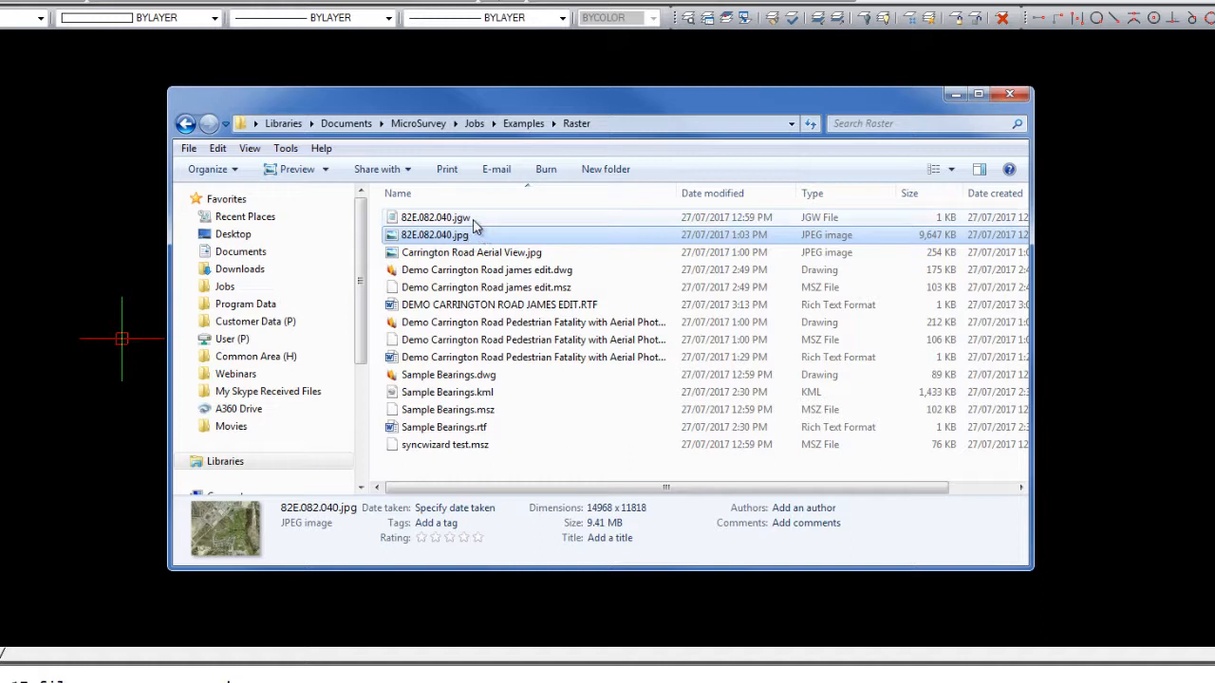
pyautogui.click(435, 217)
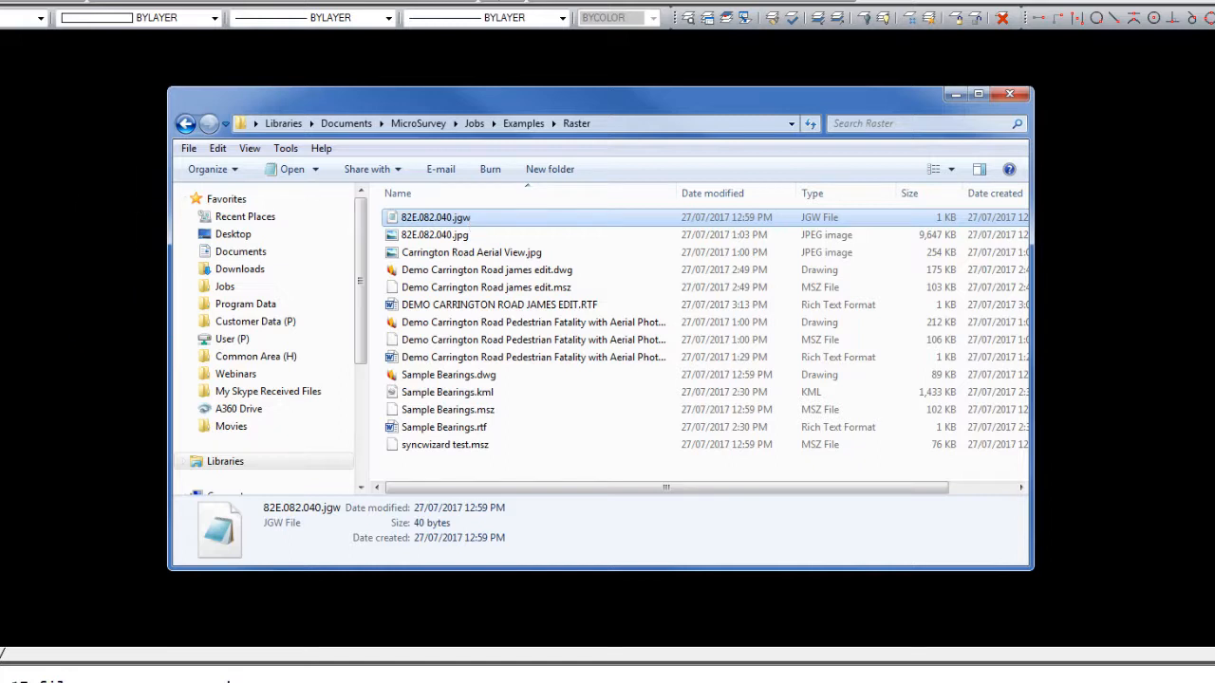
pyautogui.doubleClick(436, 218)
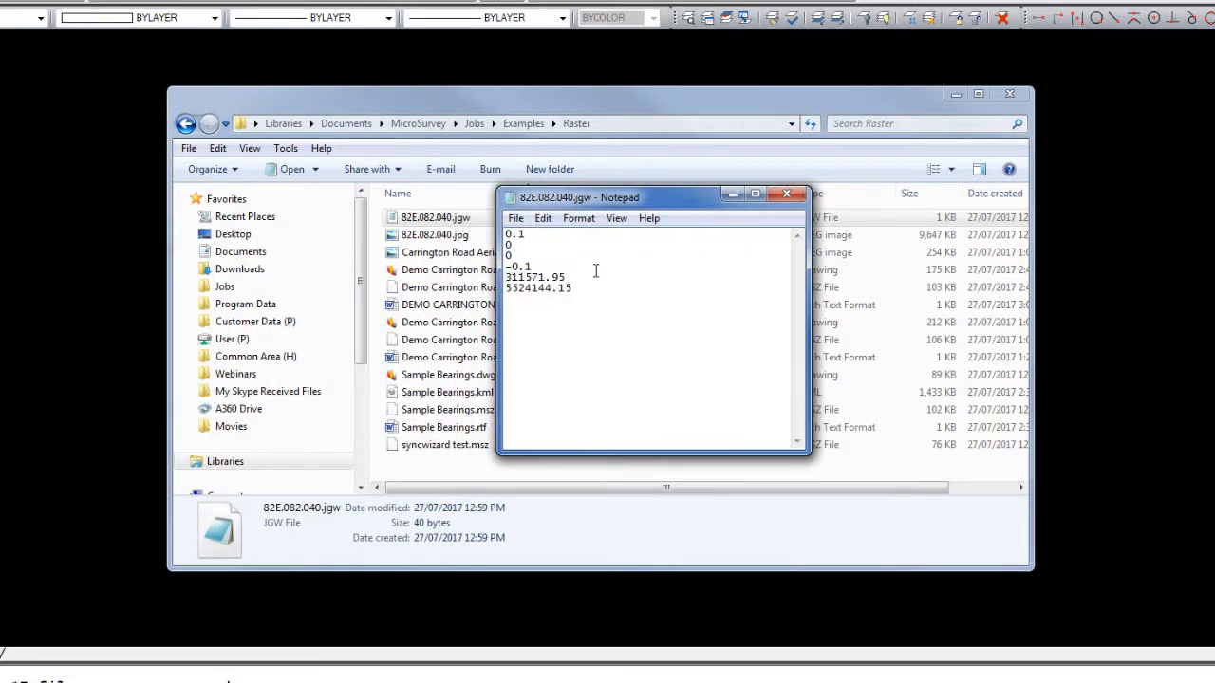
pyautogui.doubleClick(514, 235)
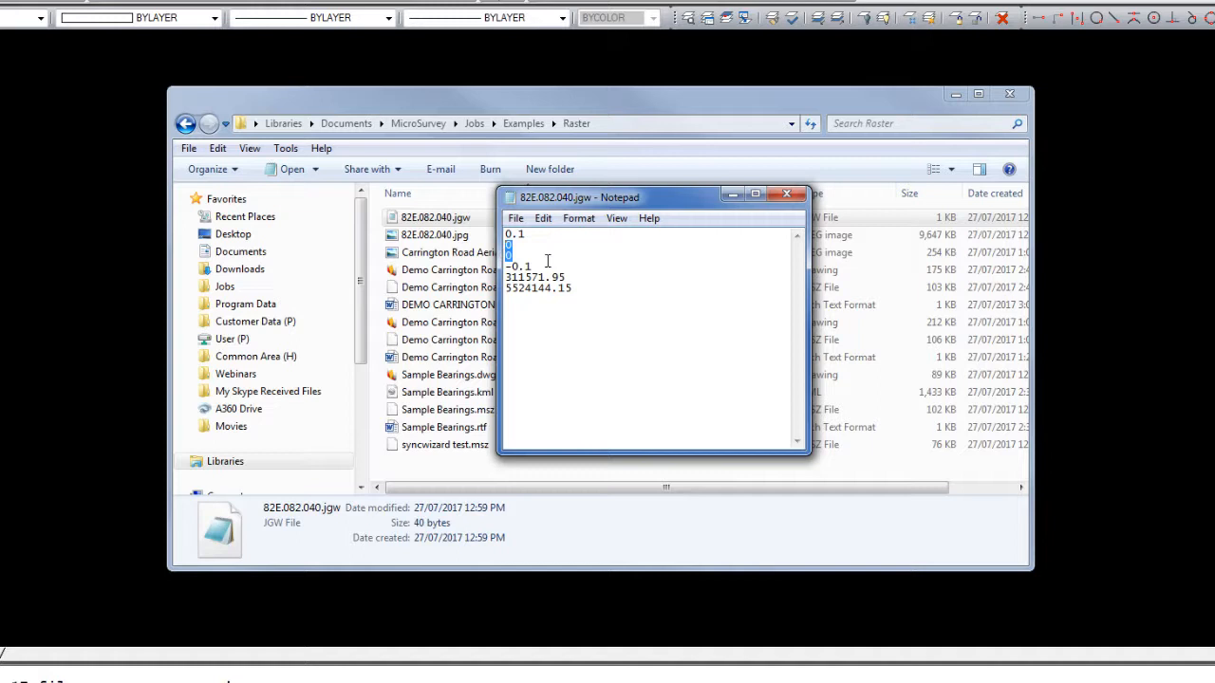
pyautogui.moveTo(520, 256)
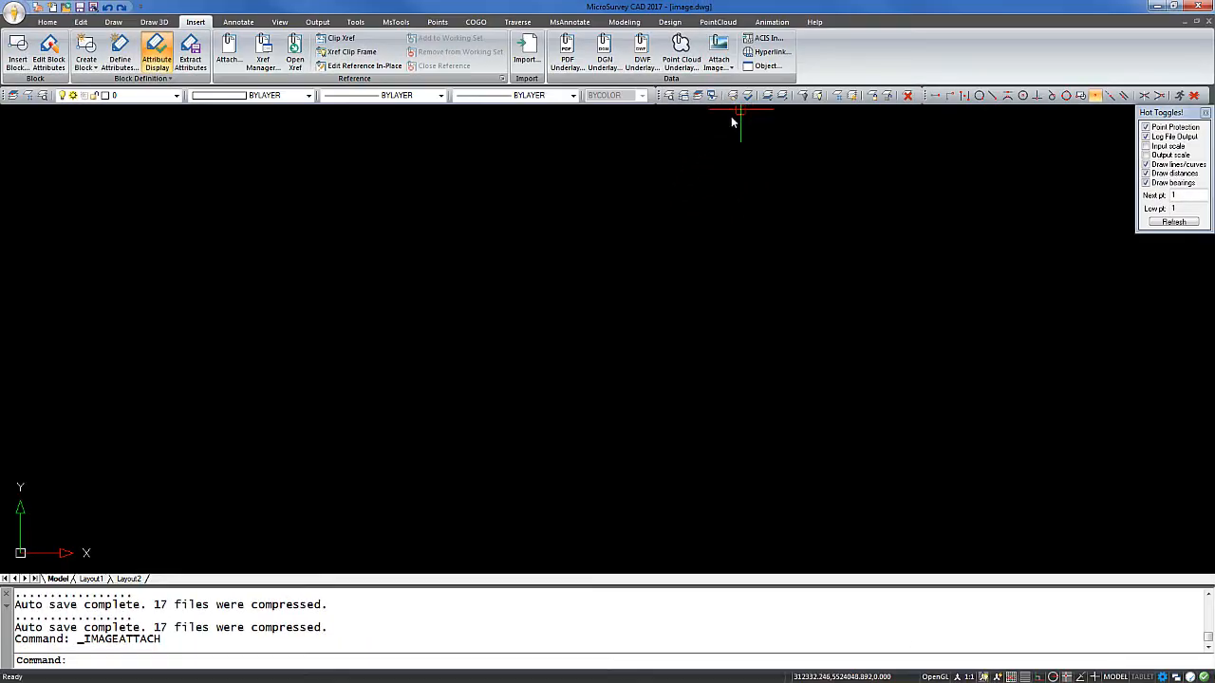
pyautogui.moveTo(320, 112)
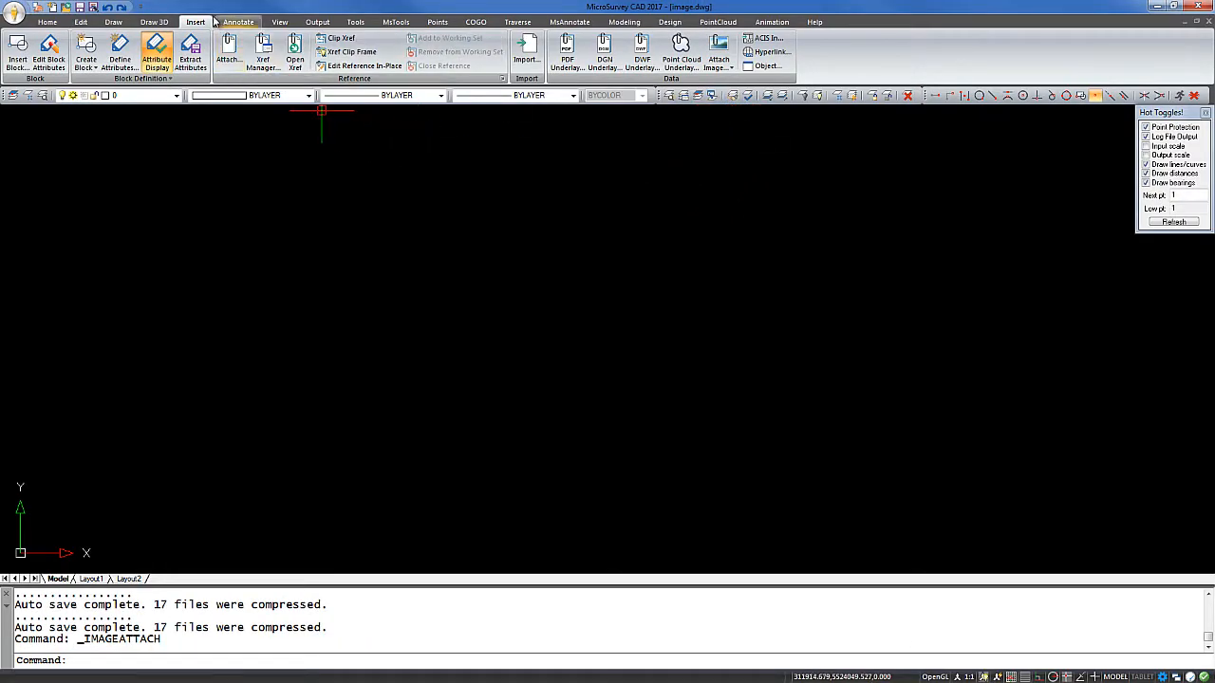
# Start the Attach Image command from the raster image options dropdown.
pyautogui.click(719, 65)
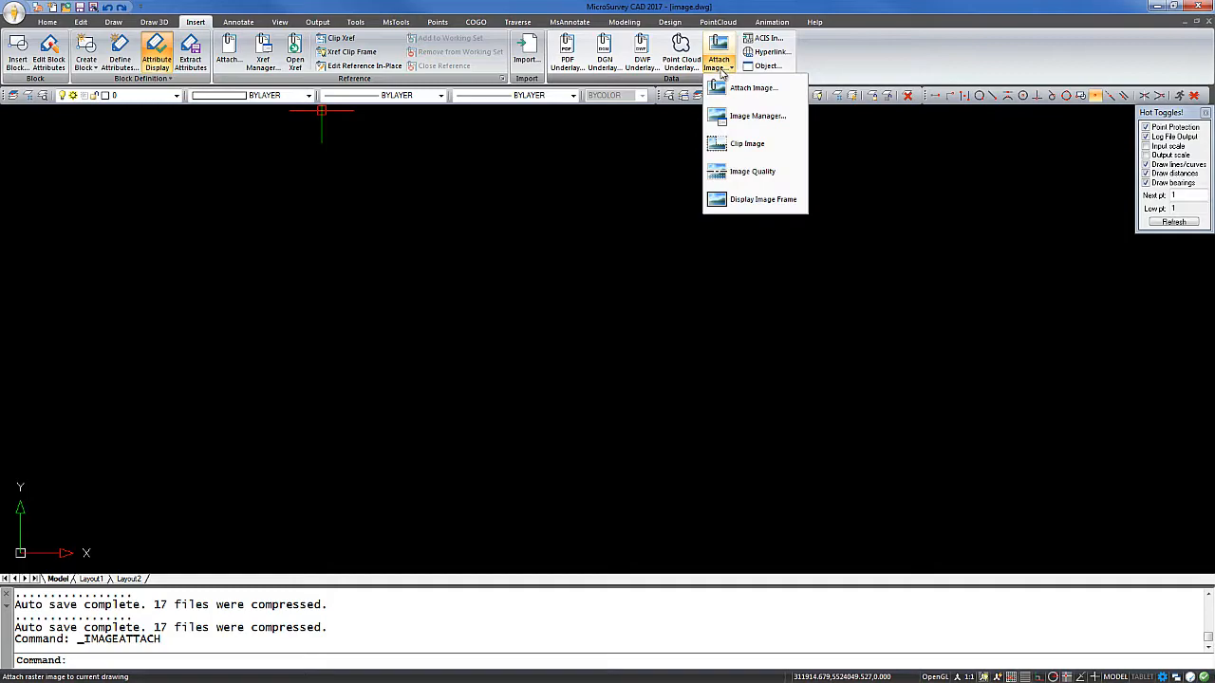
pyautogui.click(752, 87)
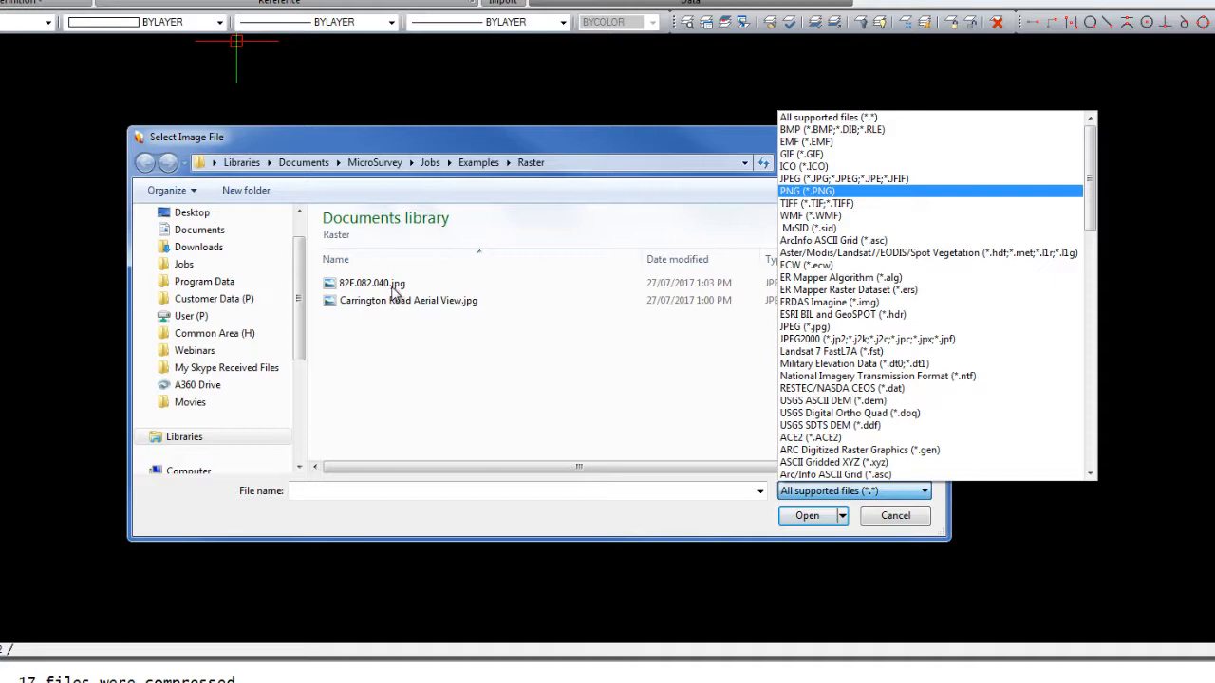
# Select 82E.082.040.jpg and use 82E.082.040.jgw as its positioning file.
pyautogui.click(807, 516)
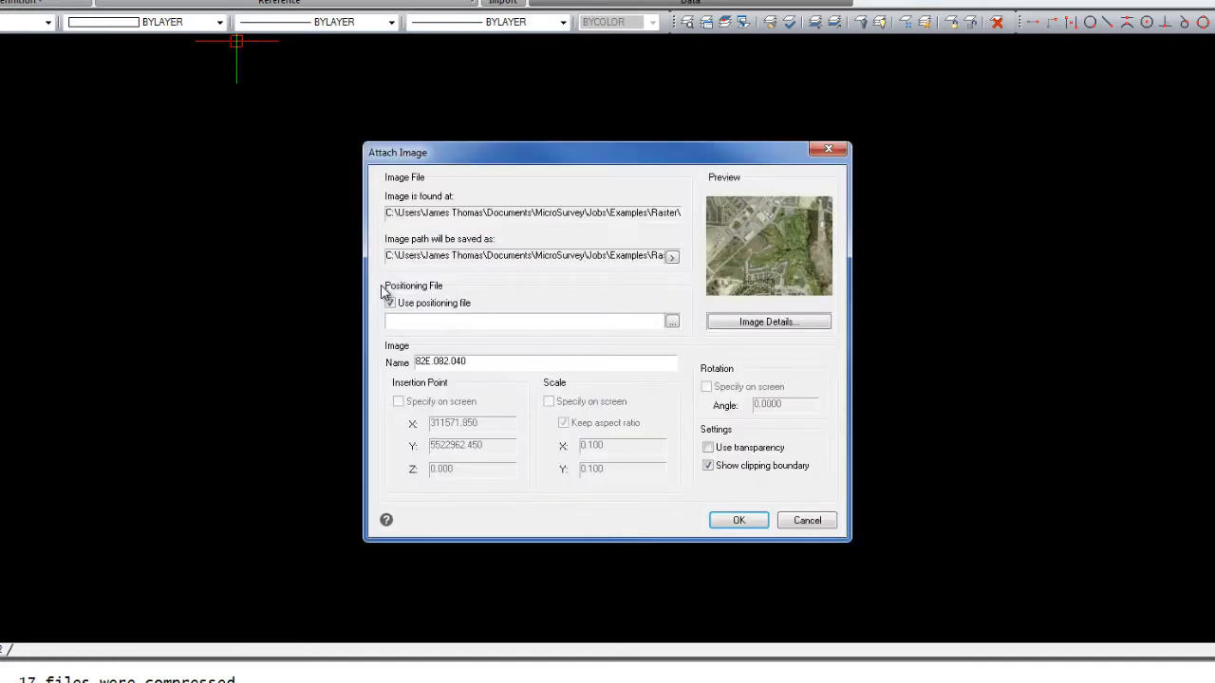
pyautogui.click(390, 303)
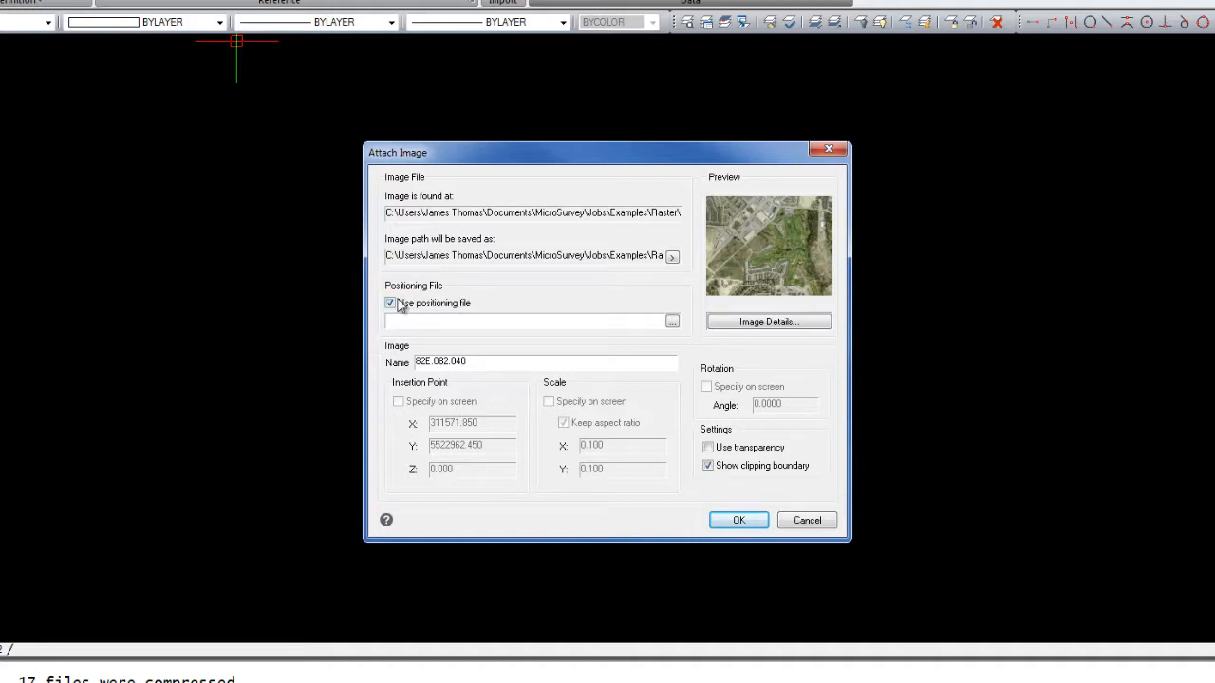
pyautogui.moveTo(480, 345)
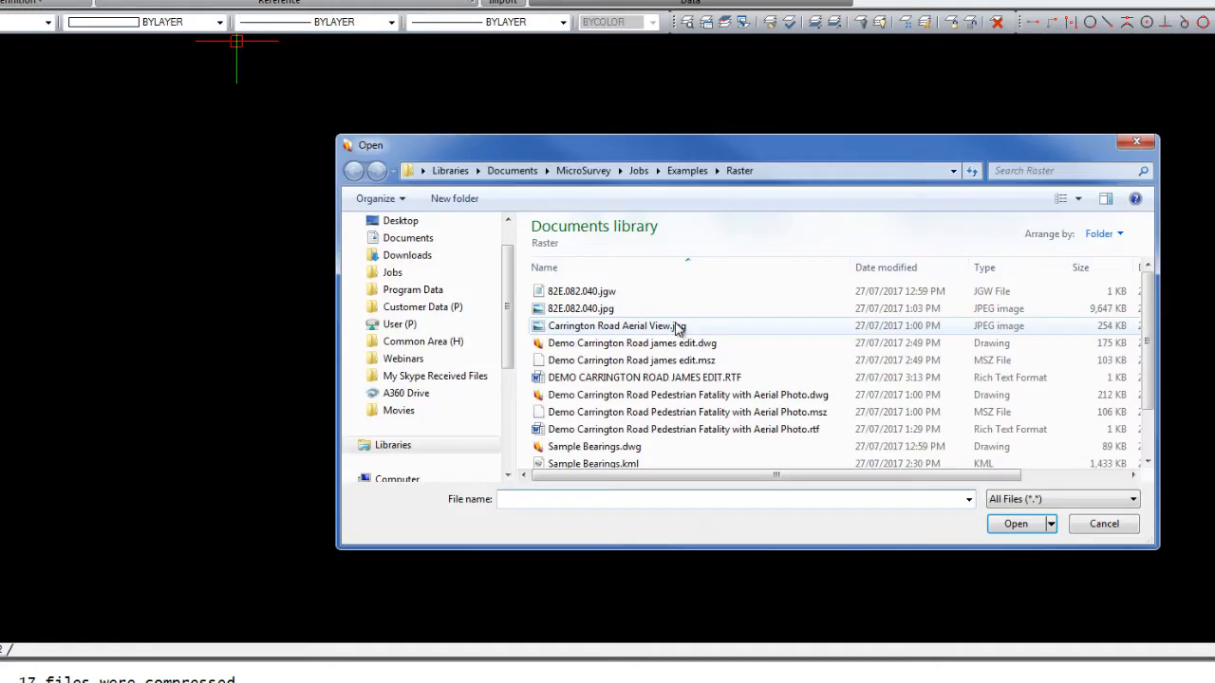
pyautogui.click(581, 291)
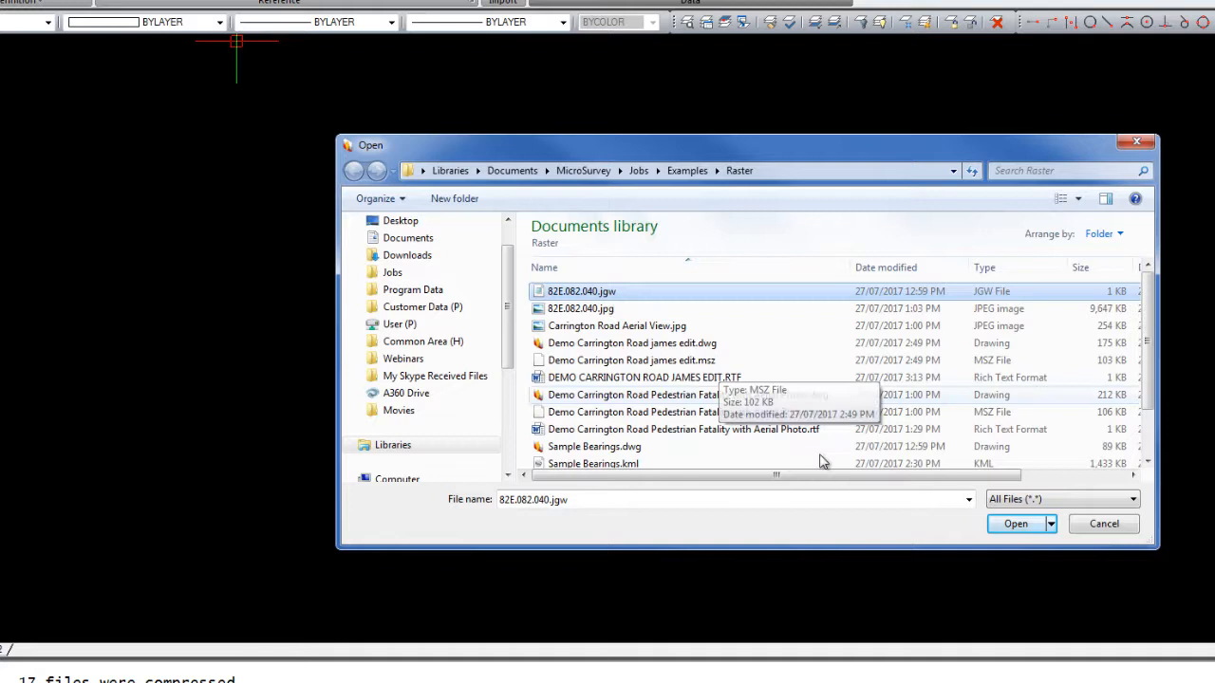
pyautogui.click(1015, 522)
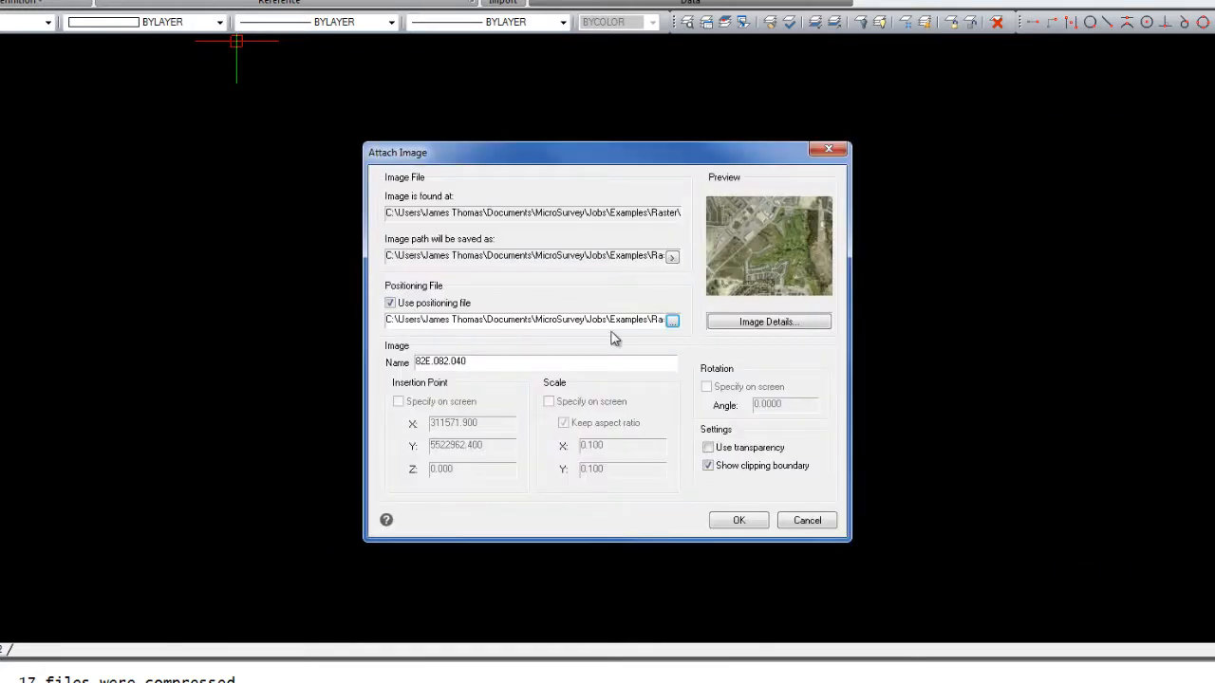
pyautogui.moveTo(419, 397)
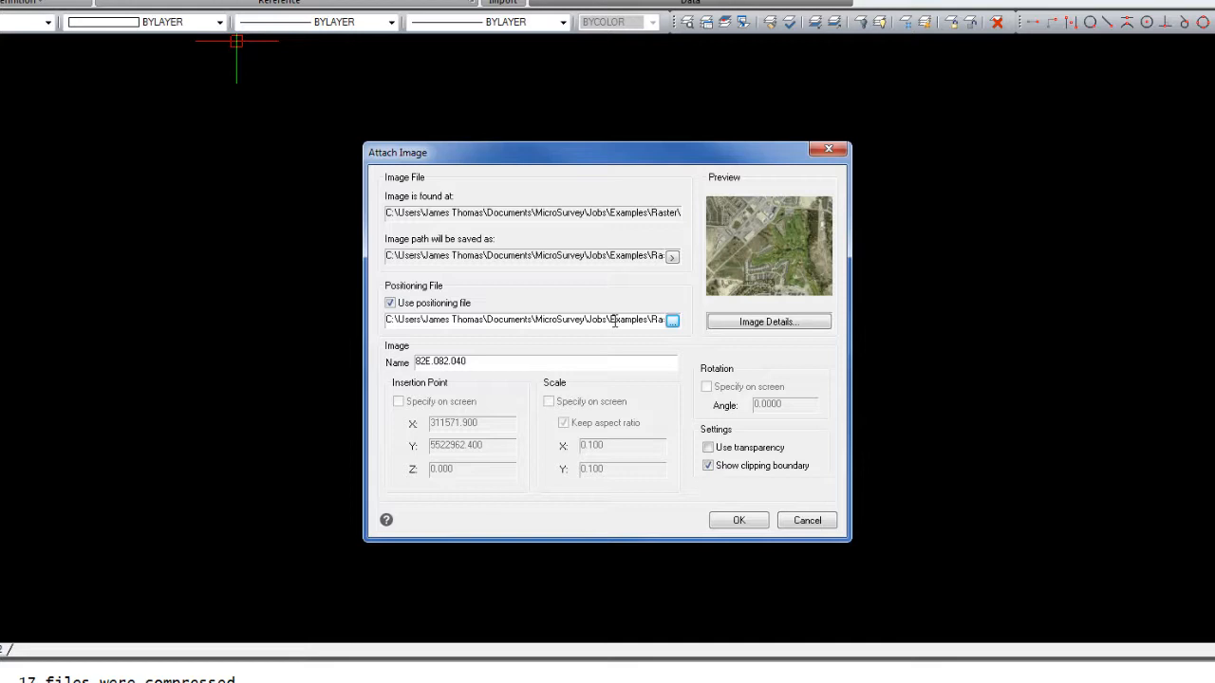
pyautogui.moveTo(746, 238)
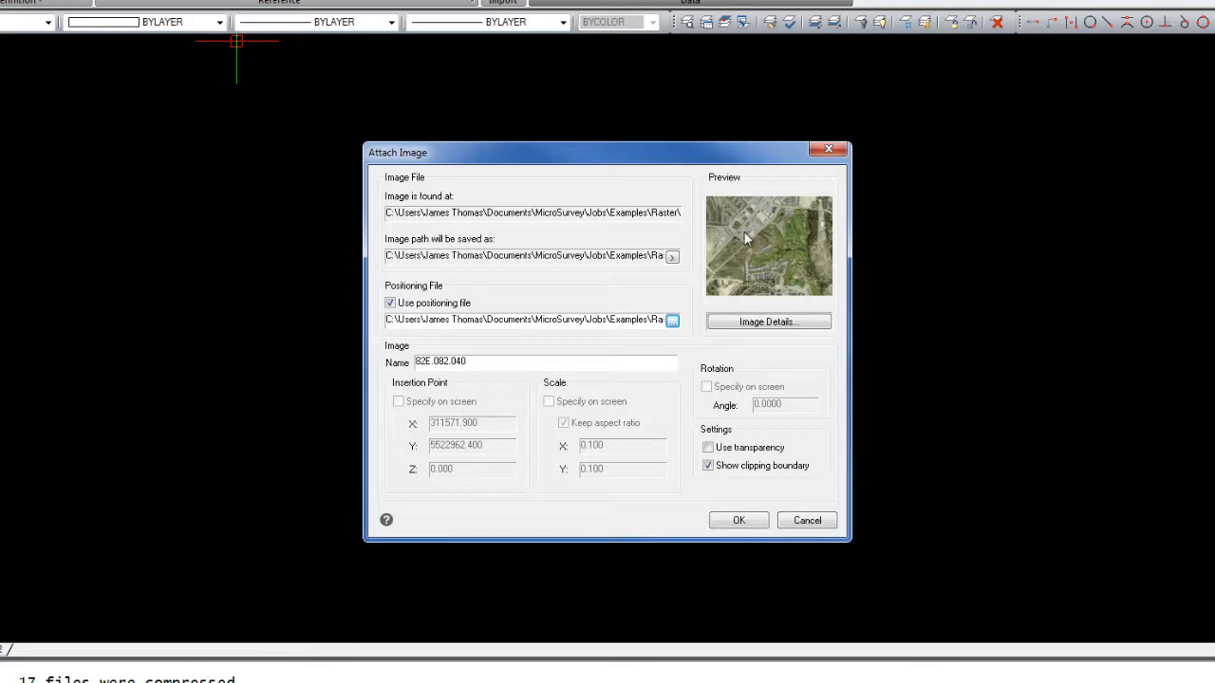
pyautogui.click(768, 321)
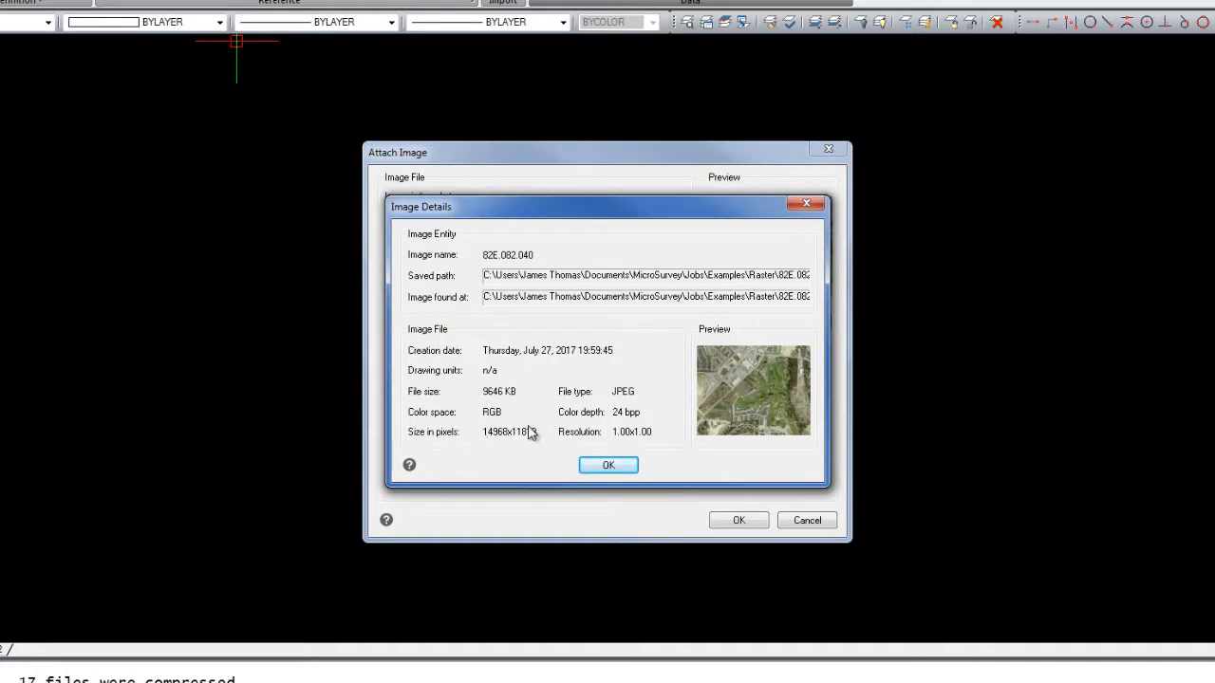
pyautogui.click(607, 465)
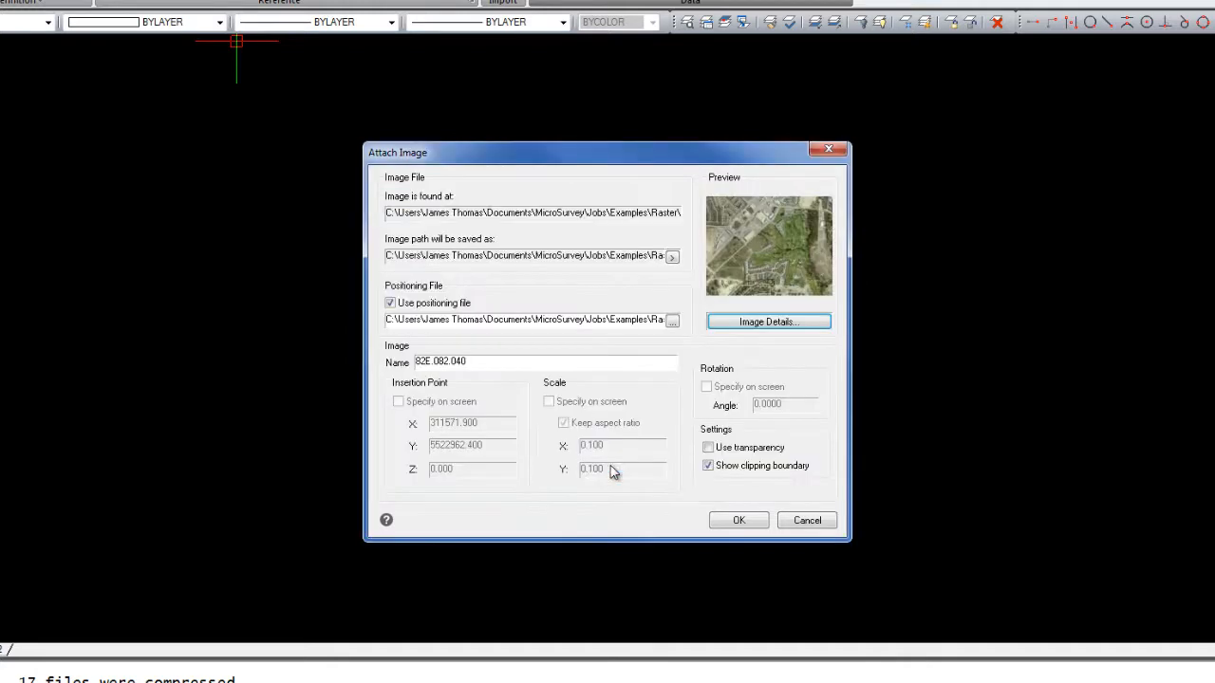
pyautogui.moveTo(743, 446)
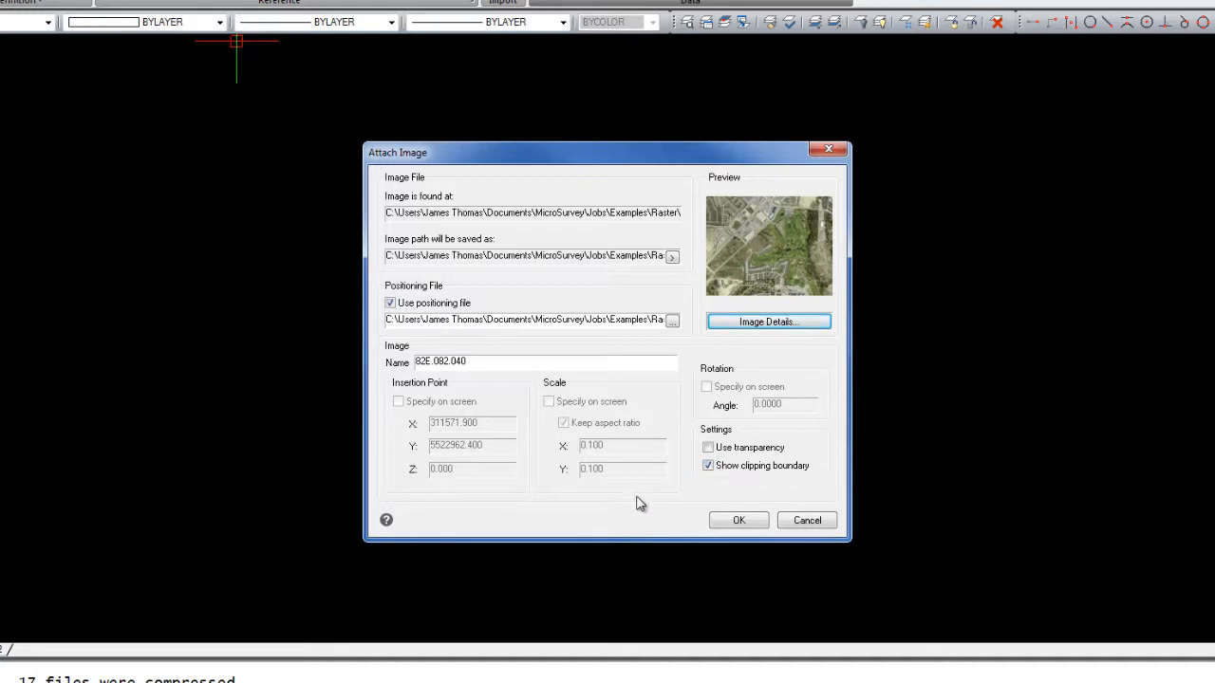
pyautogui.click(738, 520)
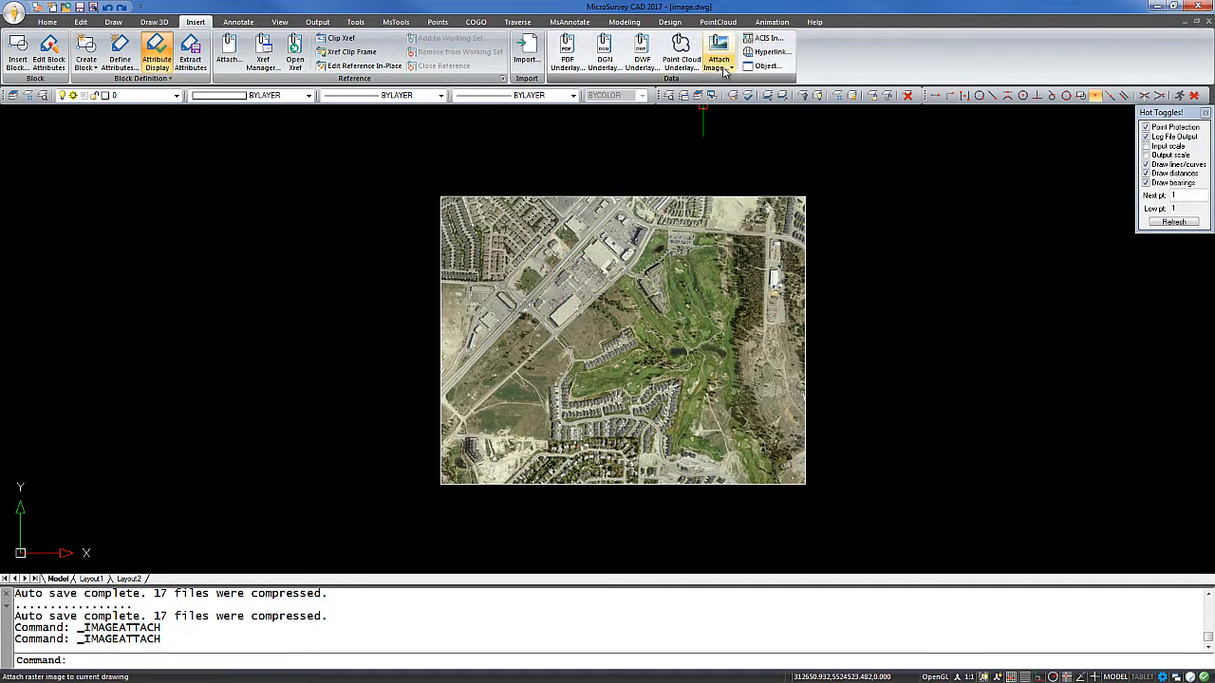
# Open the raster image options dropdown with the aerial photo displayed.
pyautogui.click(718, 52)
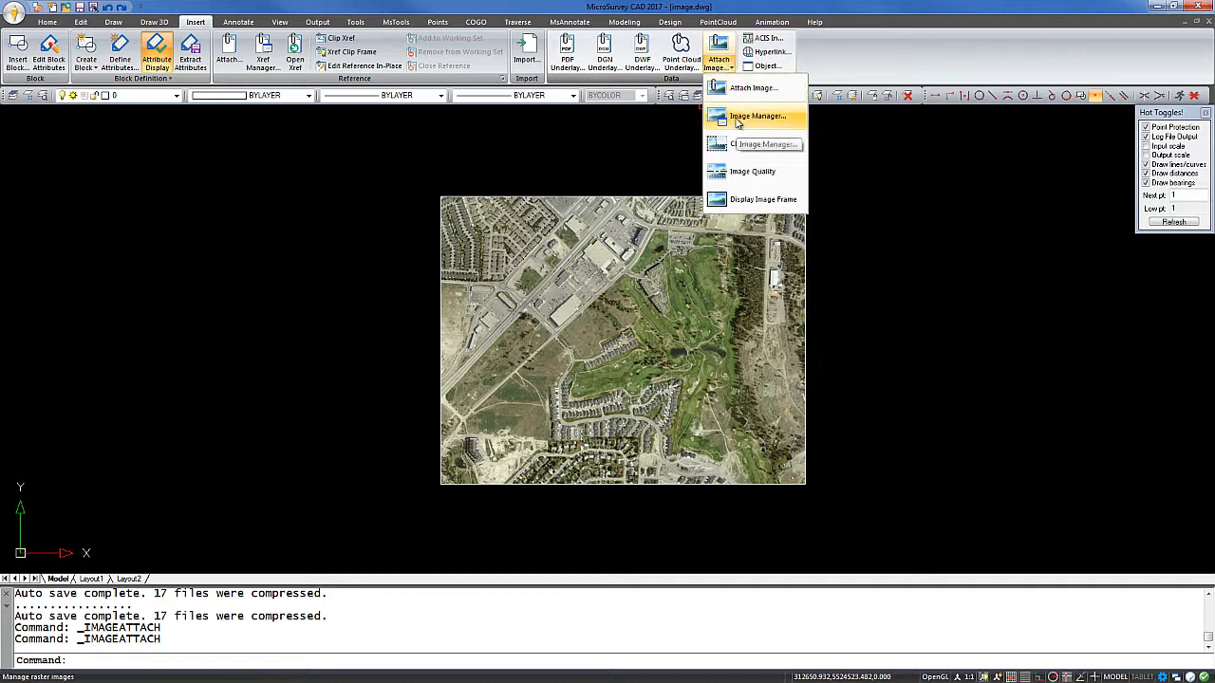
pyautogui.moveTo(562, 191)
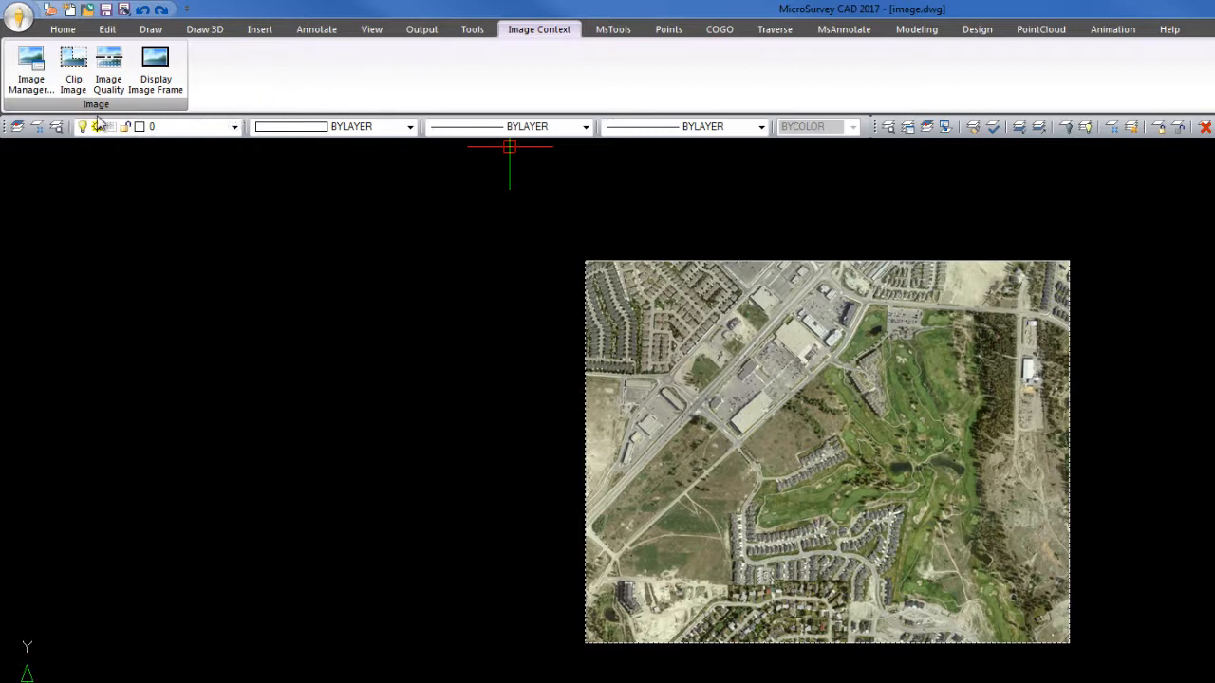
pyautogui.moveTo(30, 71)
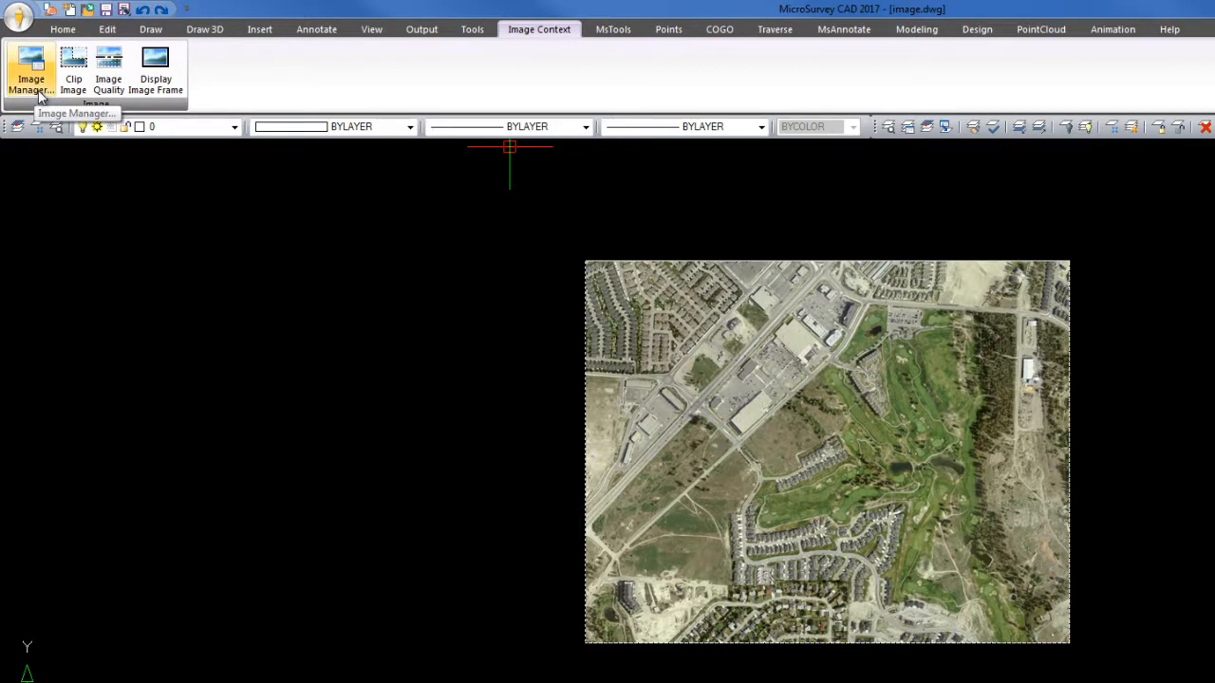
pyautogui.moveTo(152, 105)
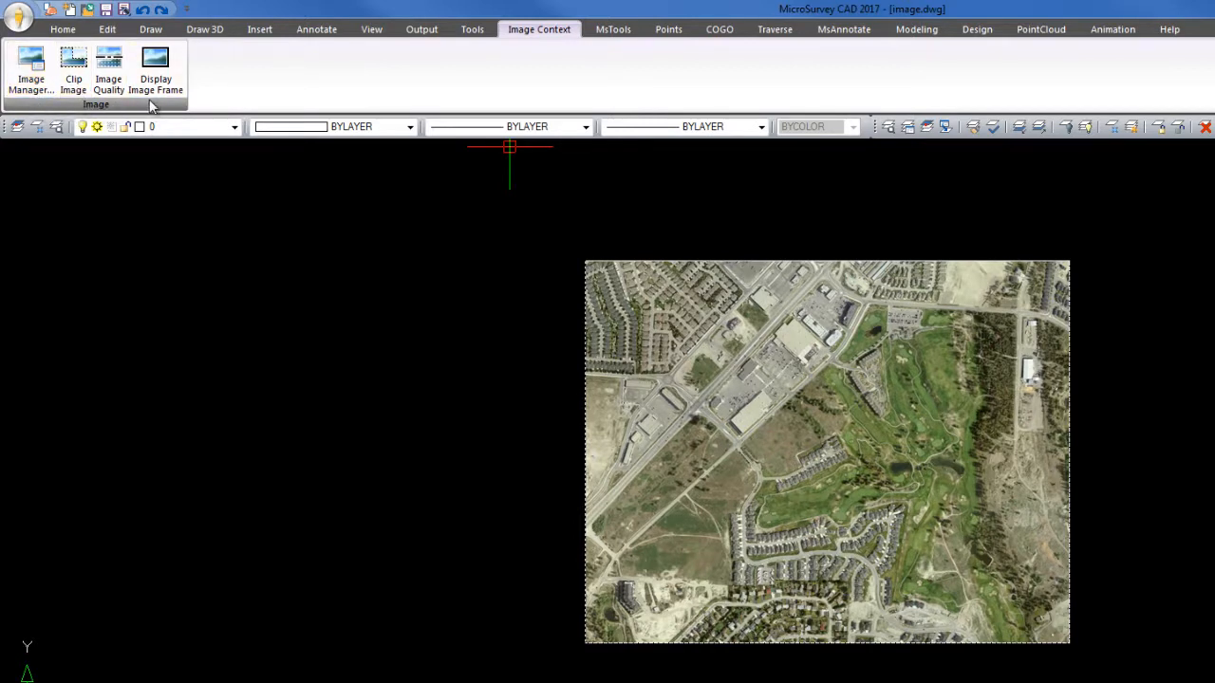
pyautogui.moveTo(73, 71)
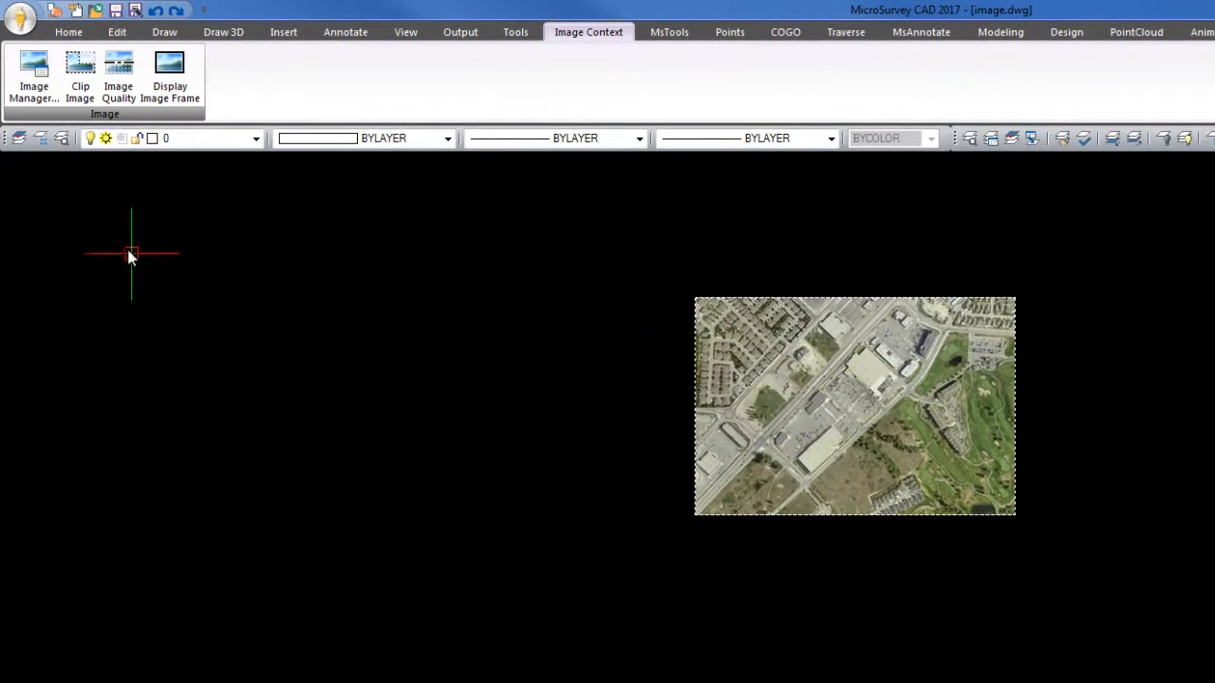
pyautogui.moveTo(482, 293)
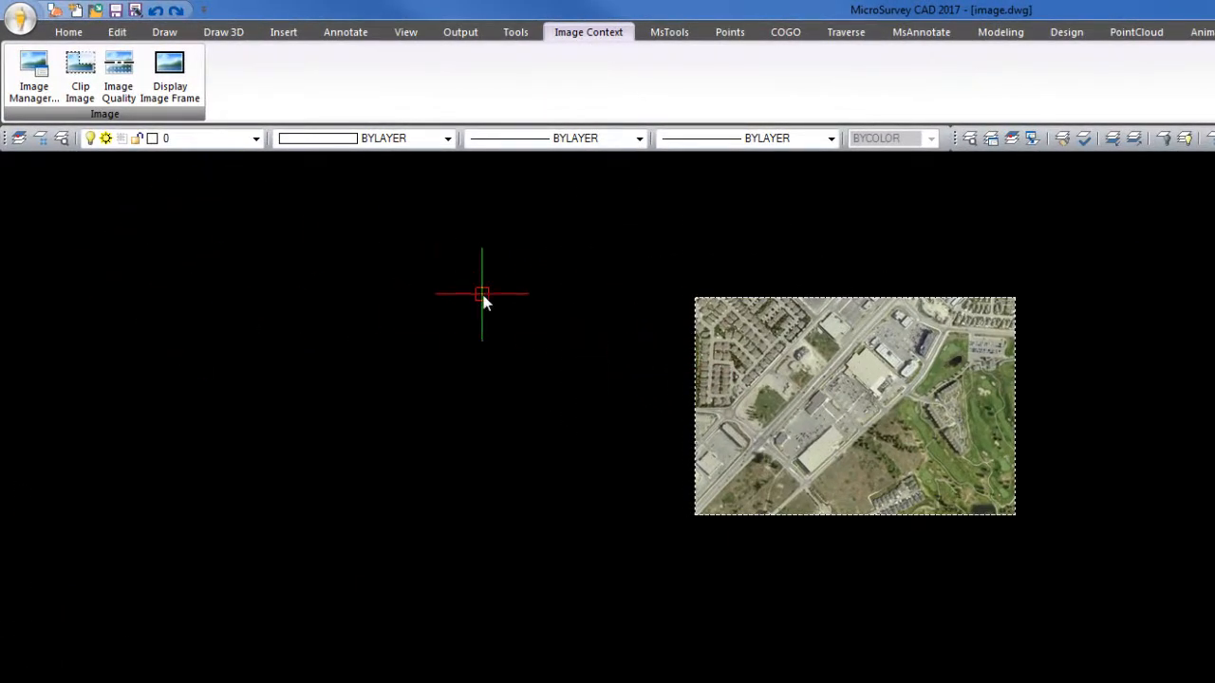
pyautogui.moveTo(169, 76)
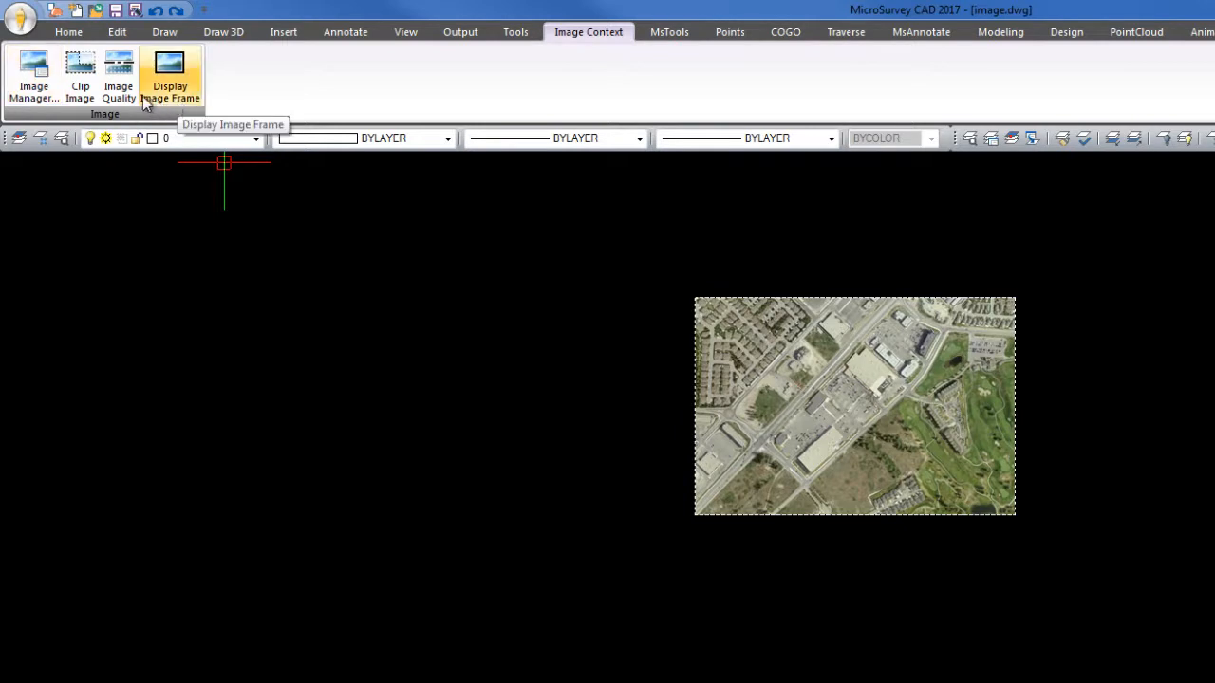
pyautogui.moveTo(180, 104)
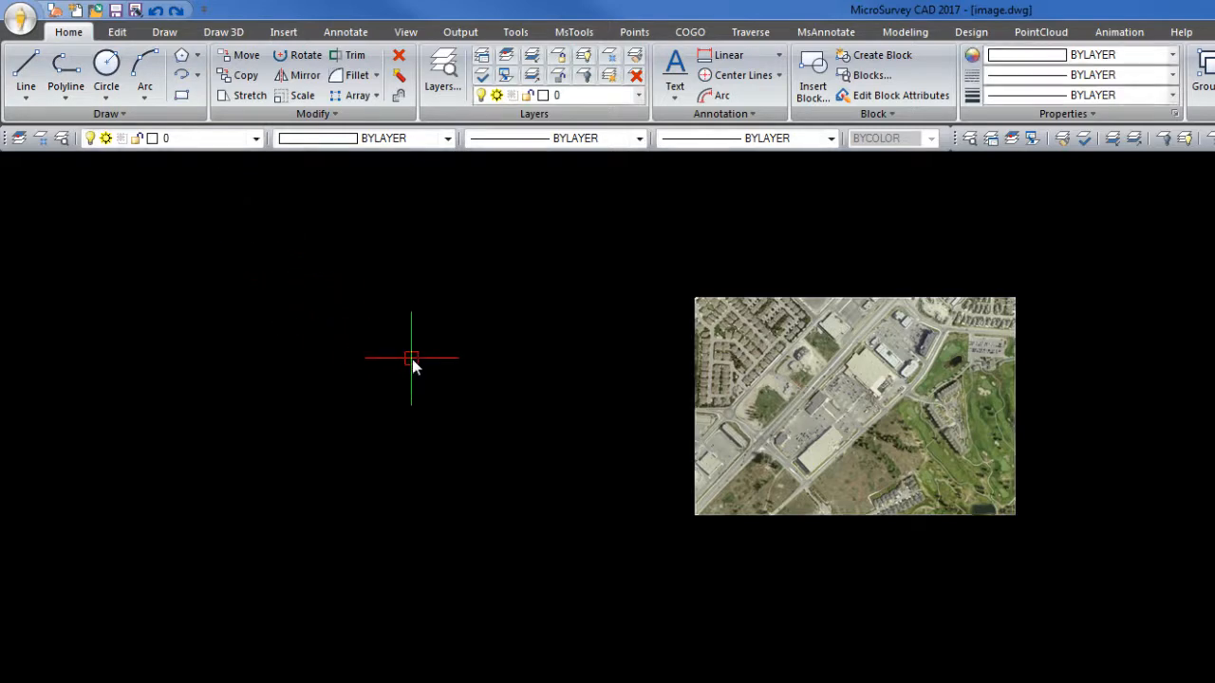
pyautogui.moveTo(705, 521)
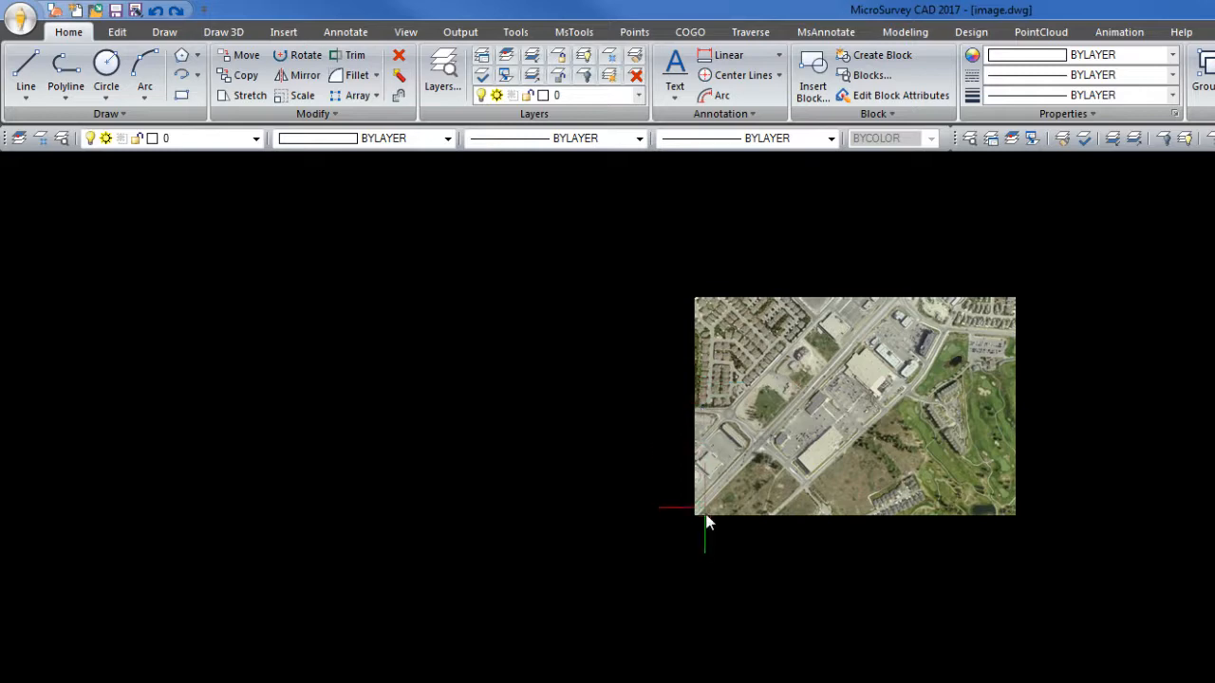